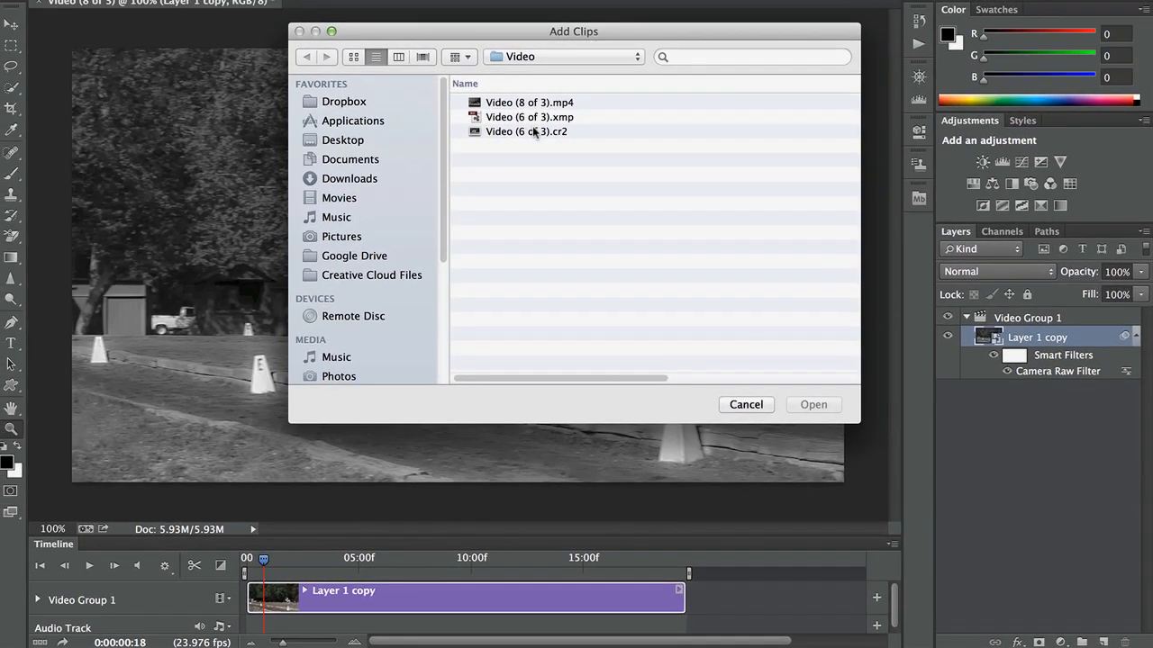
Add the still image Video (6 of 3).cr2 as a clip after the video
click(526, 131)
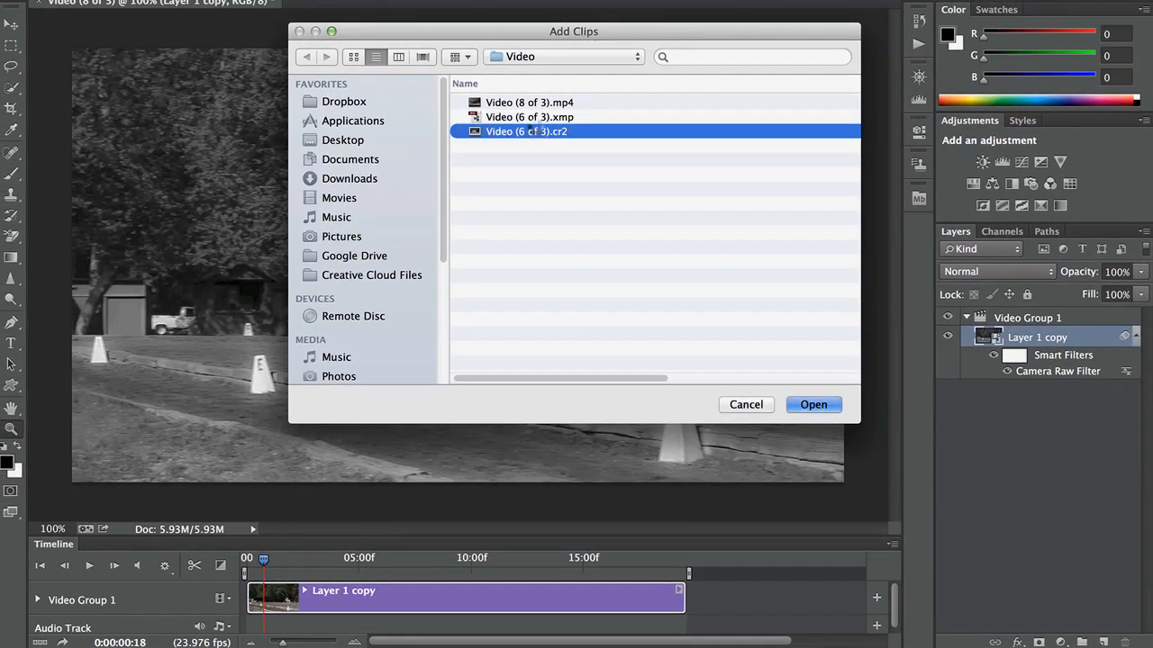
click(814, 403)
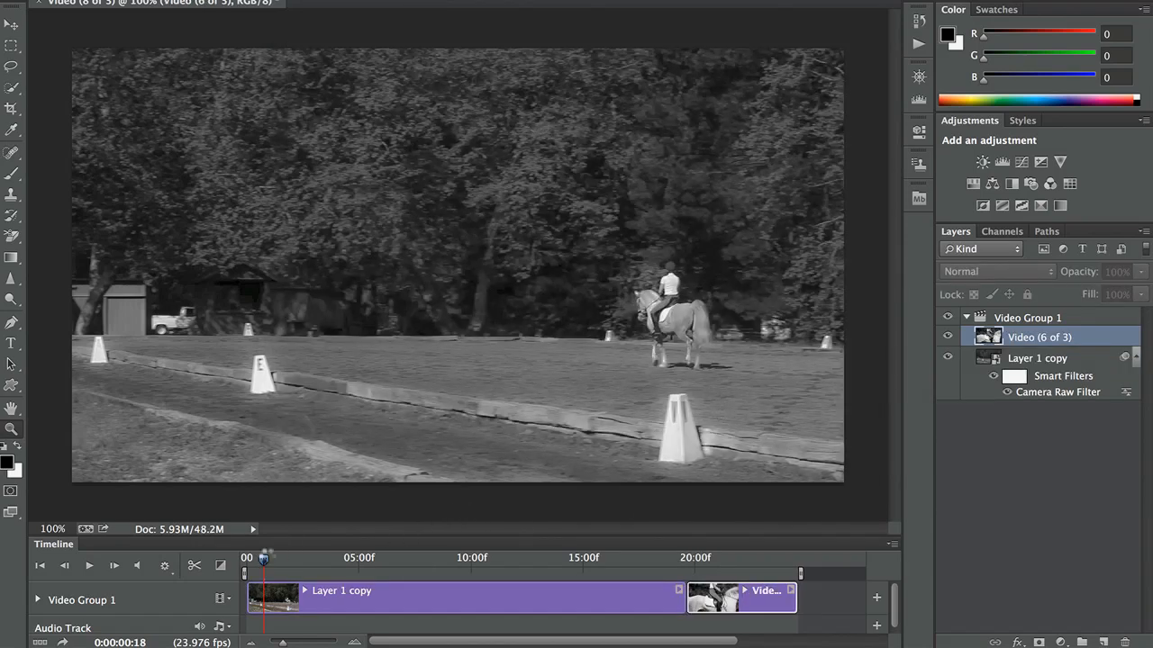
Show the Motion panel for the still image clip at the end of the timeline
click(594, 558)
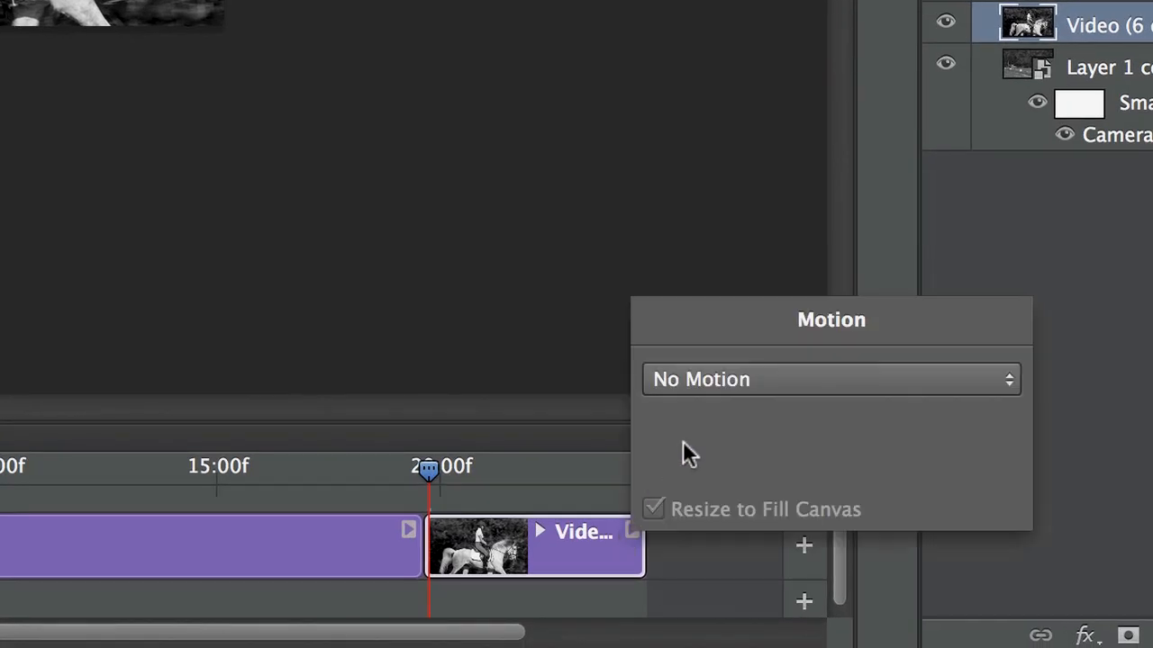
Set the clip's motion to Pan & Zoom with Zoom Out and play back to preview
click(829, 378)
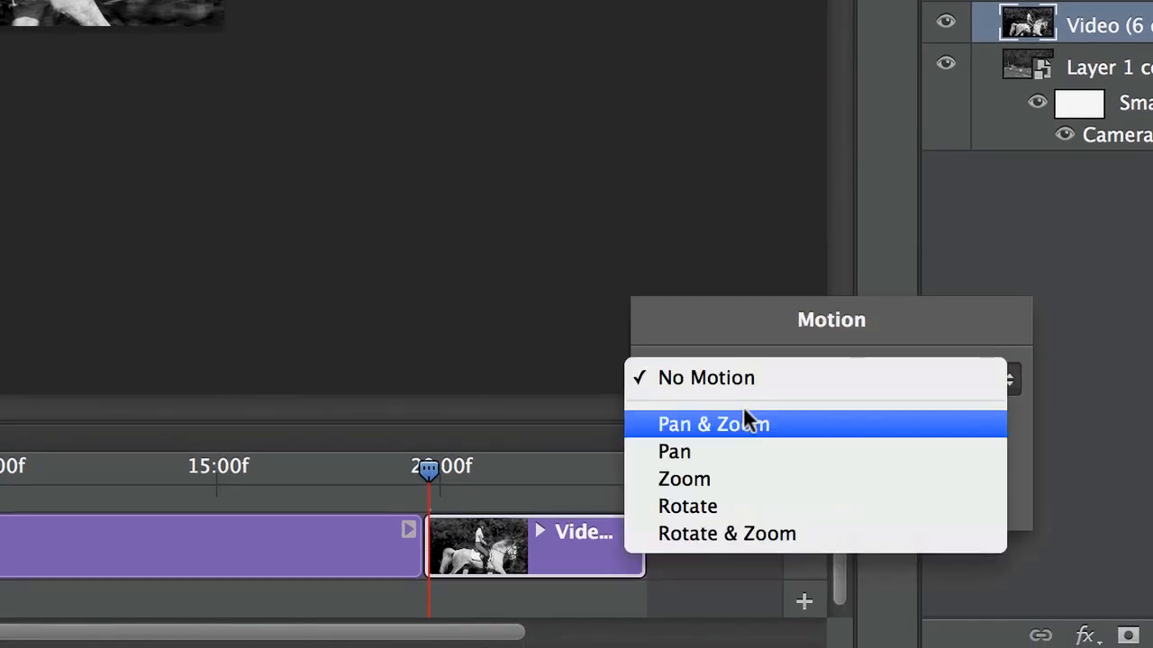
click(706, 378)
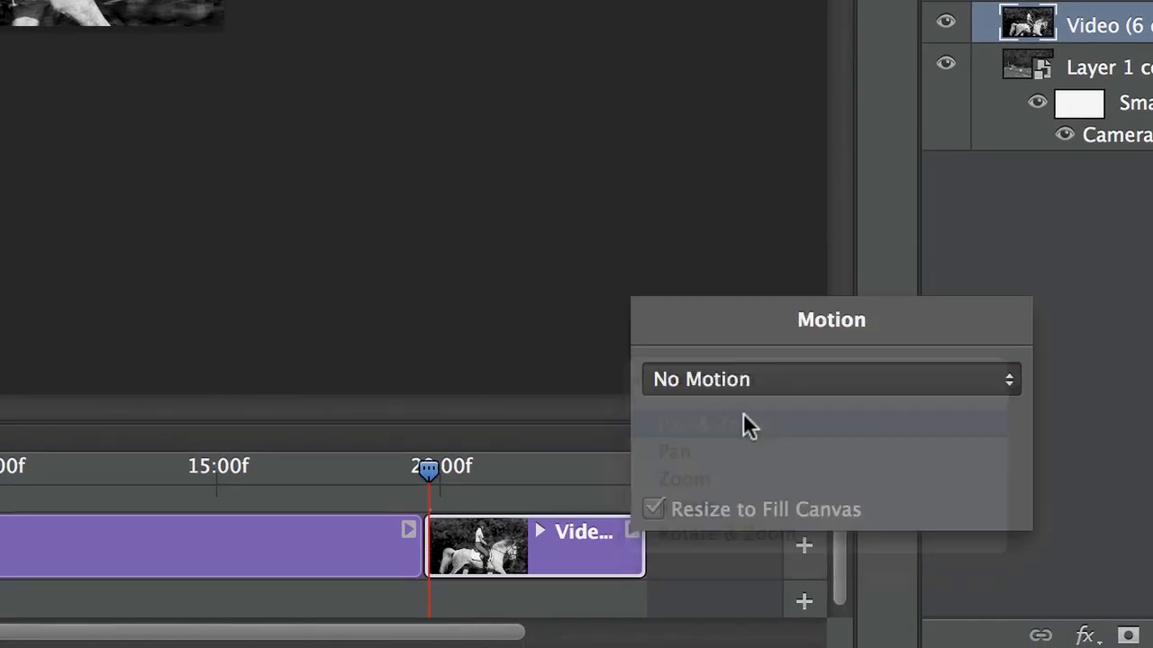
click(828, 379)
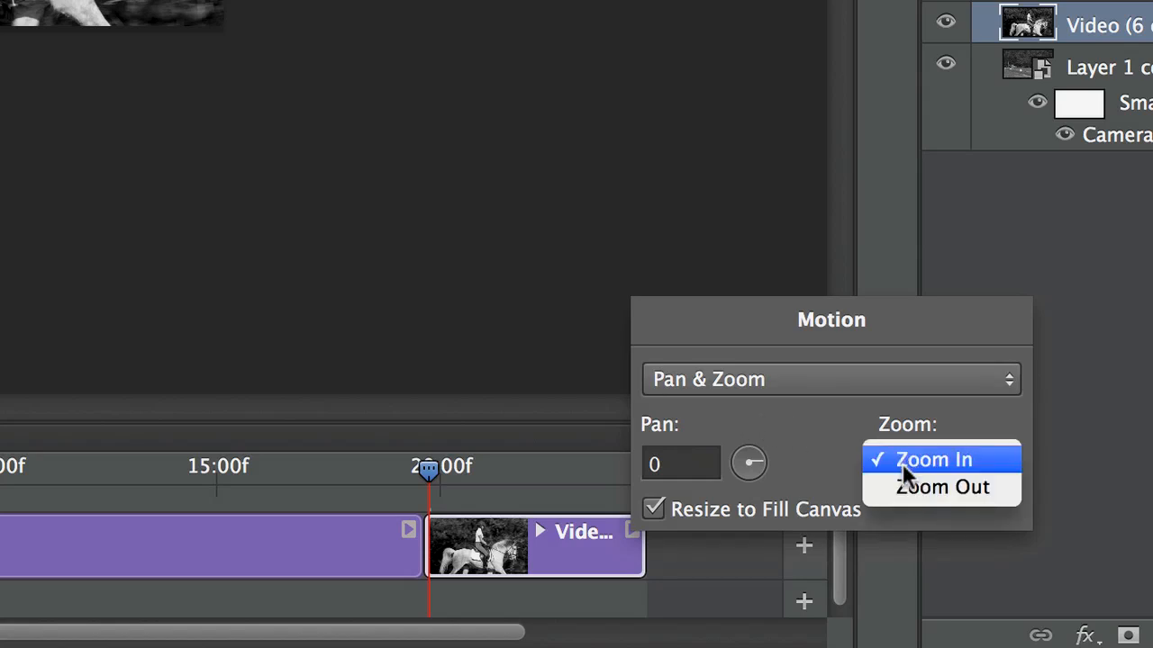
click(942, 486)
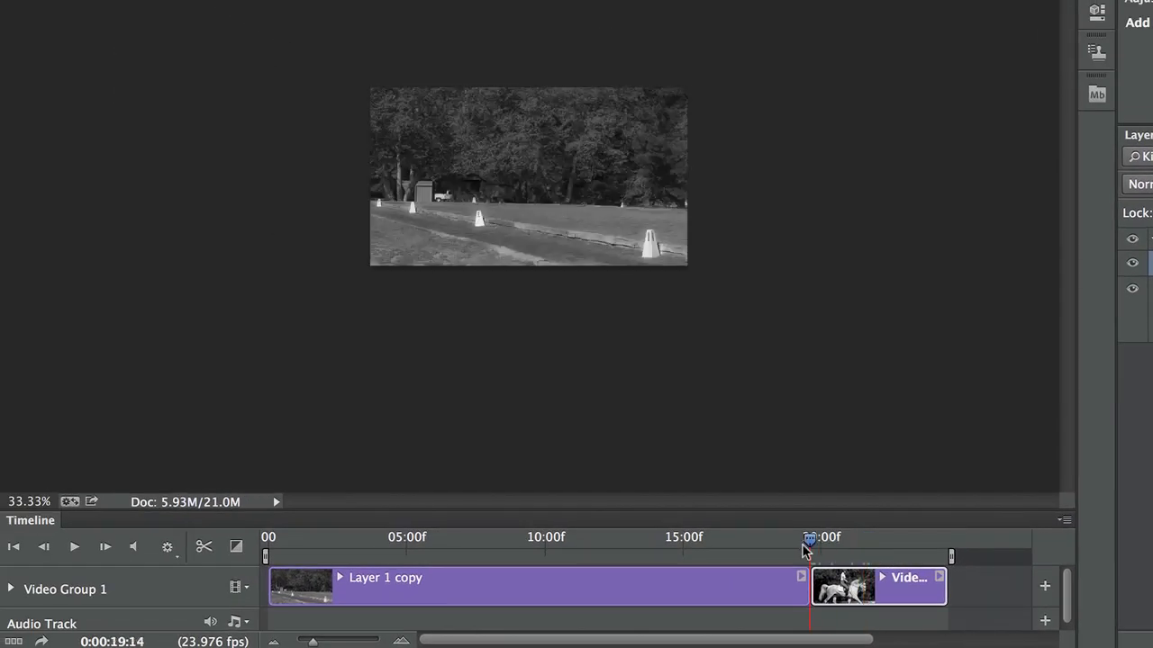
click(74, 547)
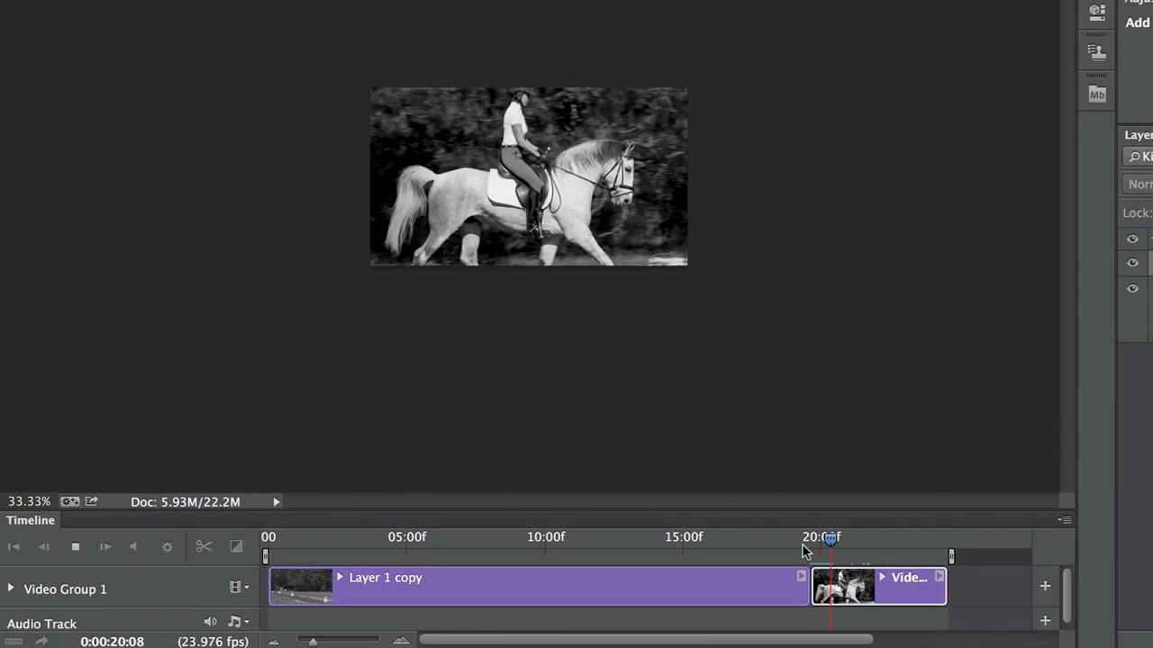